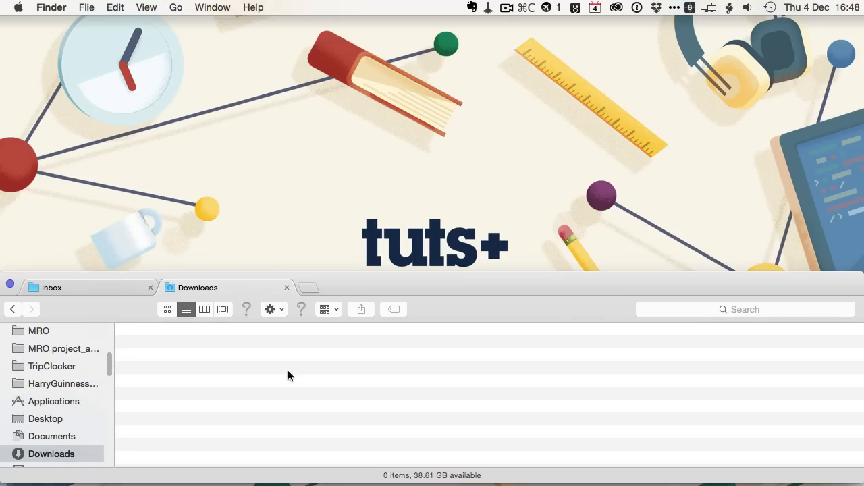
pyautogui.moveTo(284, 384)
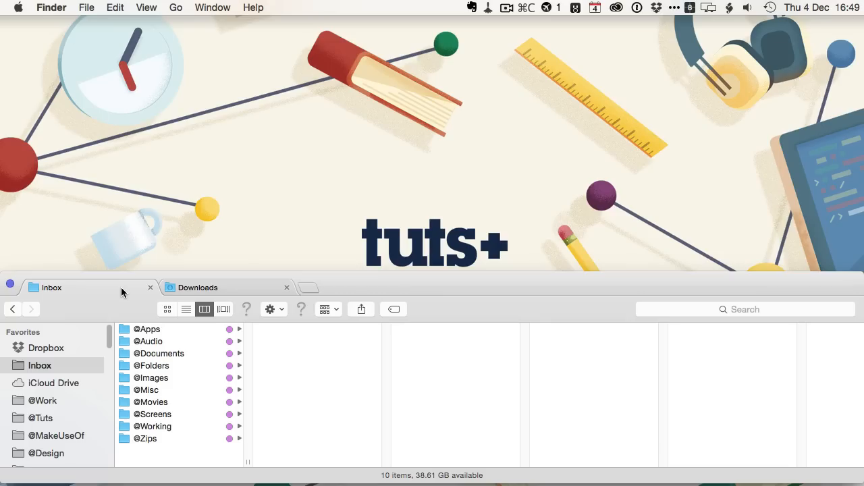
pyautogui.moveTo(177, 335)
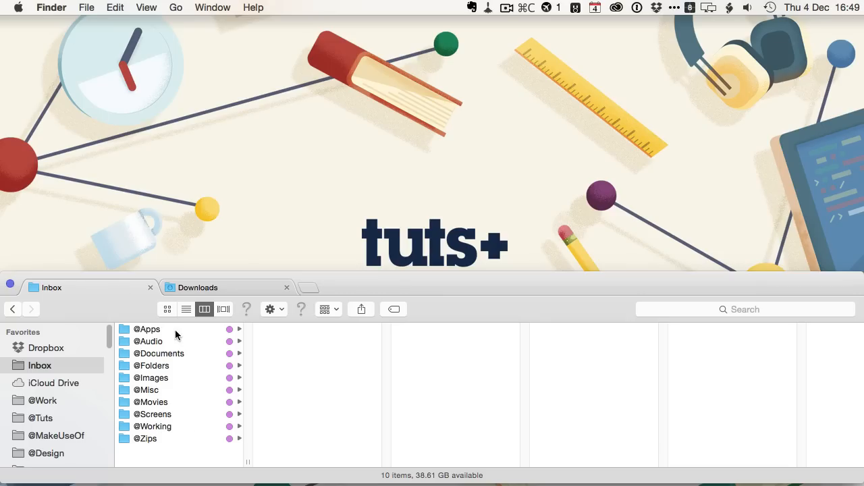
pyautogui.moveTo(146, 403)
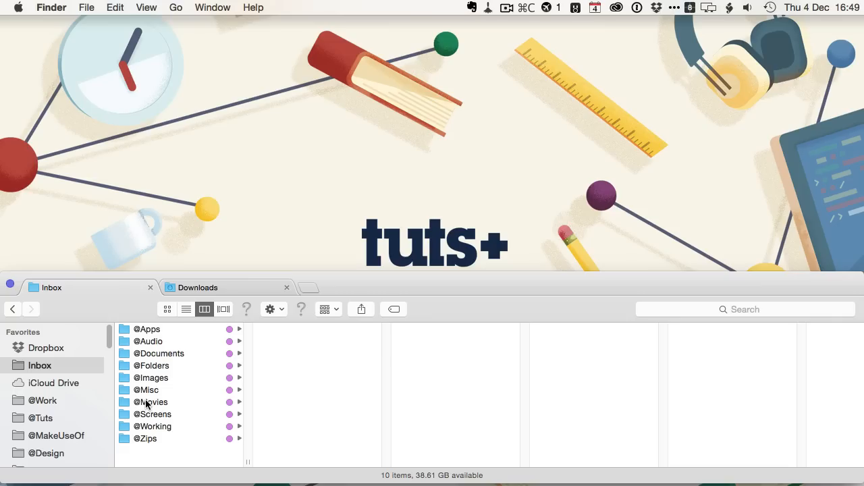
pyautogui.moveTo(188, 356)
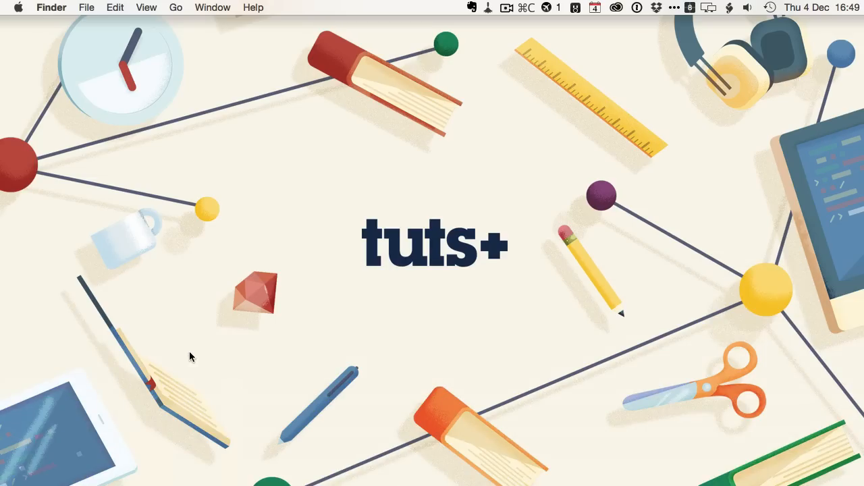
pyautogui.moveTo(743, 462)
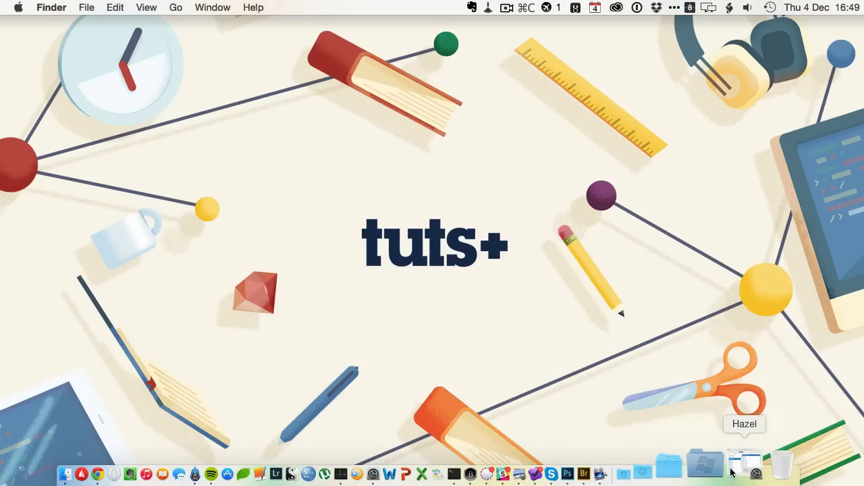
# - Bring up Hazel's preferences from the Dock with the Desktop folder's rules listed
pyautogui.click(744, 464)
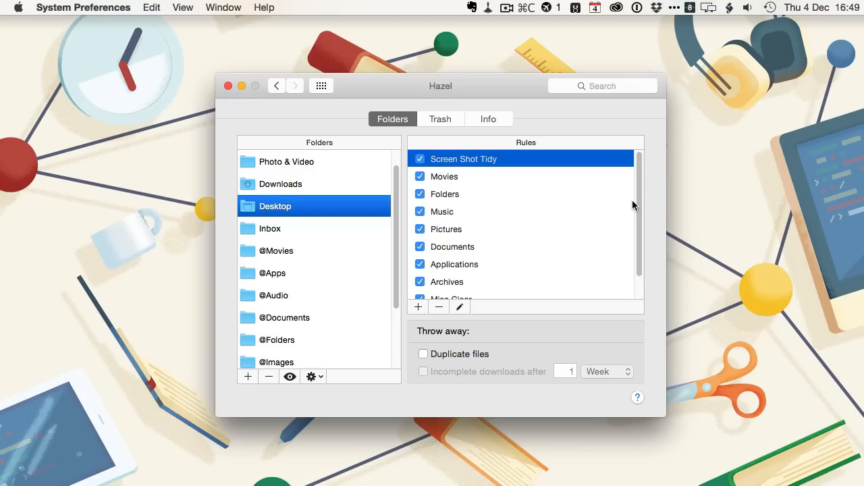
pyautogui.moveTo(465, 200)
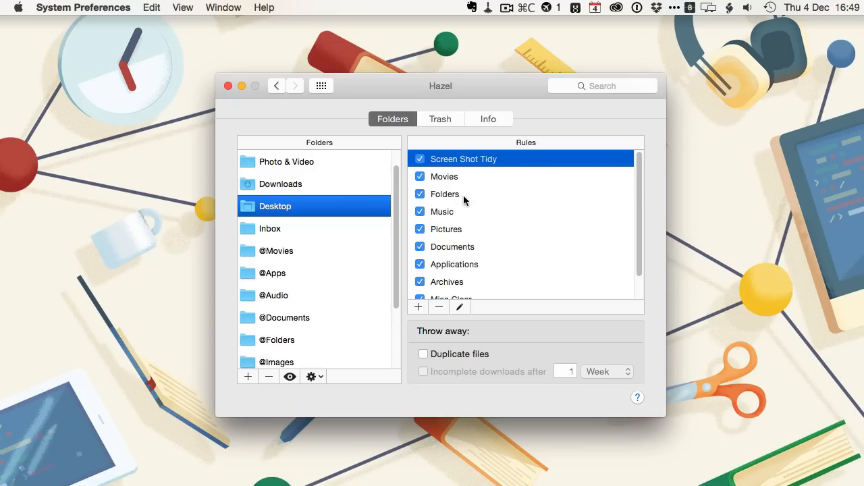
pyautogui.moveTo(498, 168)
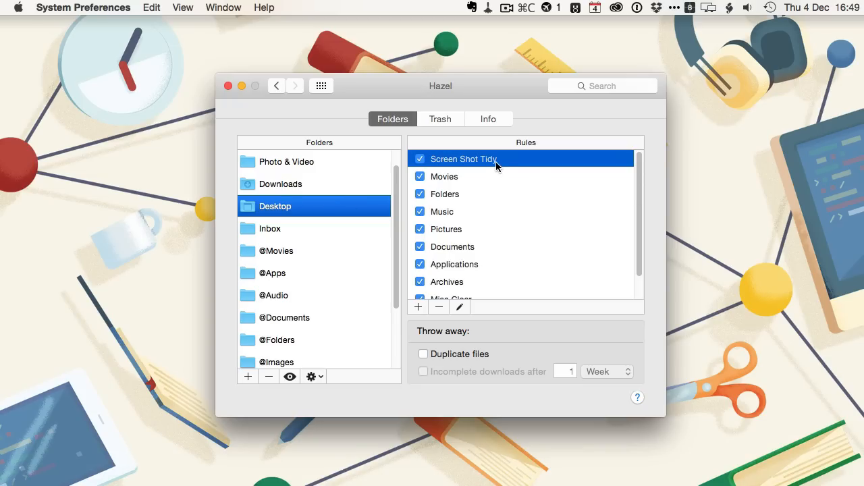
pyautogui.doubleClick(463, 159)
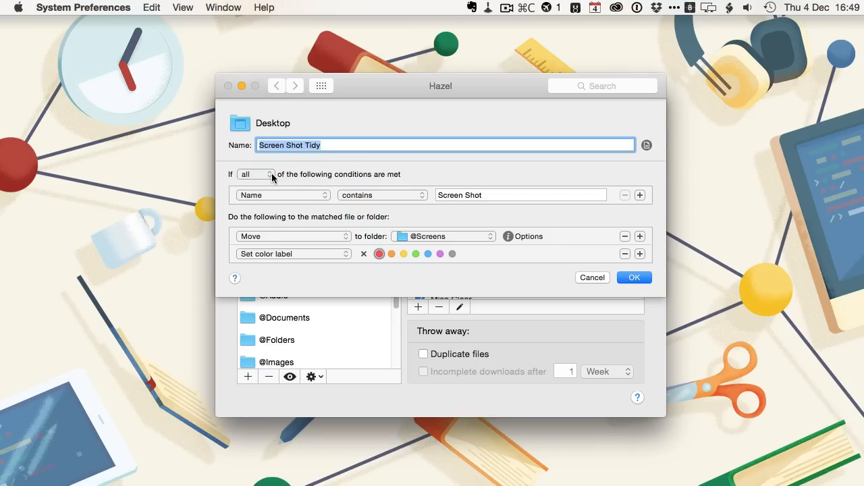
pyautogui.moveTo(364, 213)
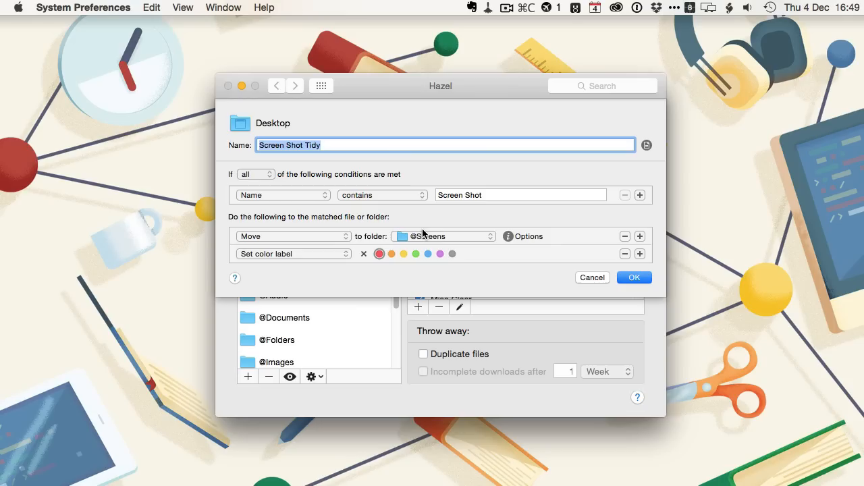
pyautogui.moveTo(359, 246)
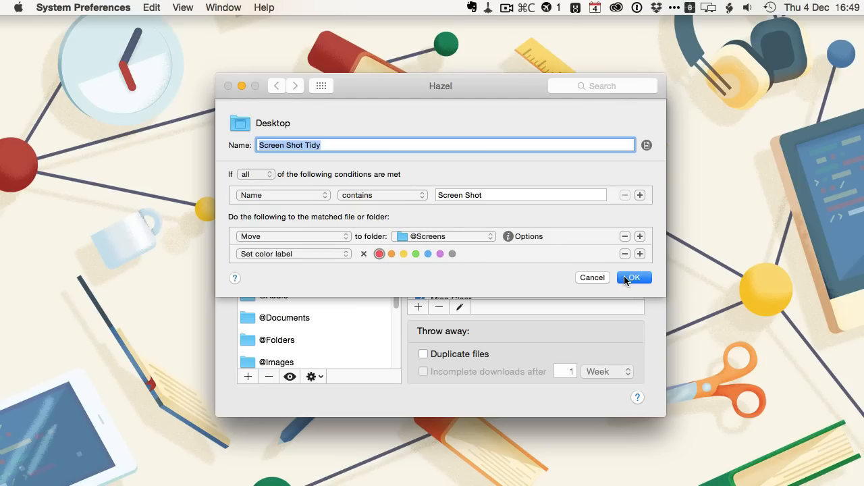
# - Dismiss the Screen Shot Tidy rule editor with OK, leaving the rule unchanged
pyautogui.click(633, 278)
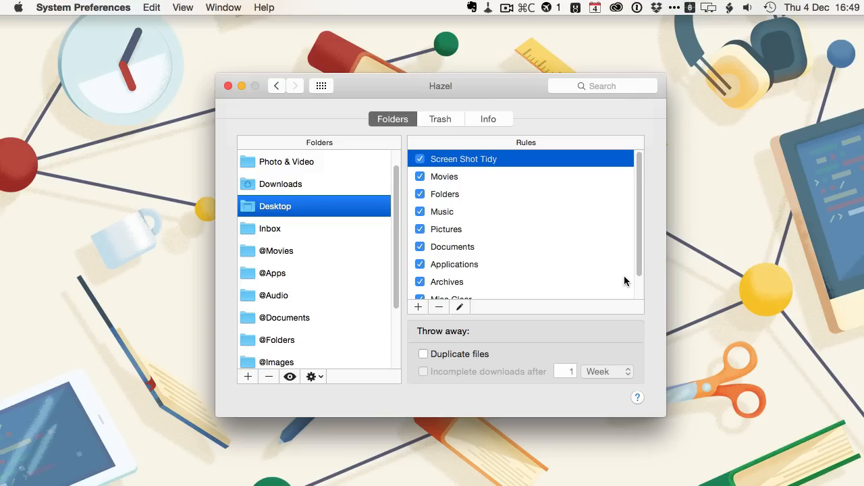
pyautogui.moveTo(624, 278)
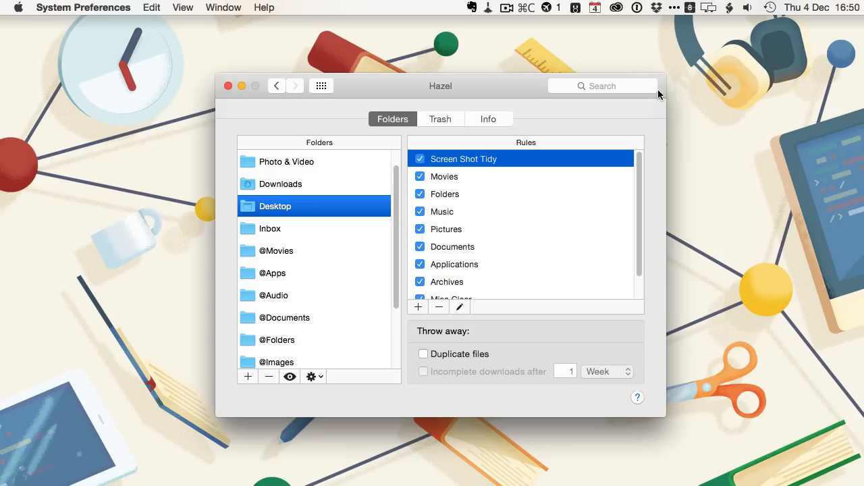
pyautogui.moveTo(551, 83)
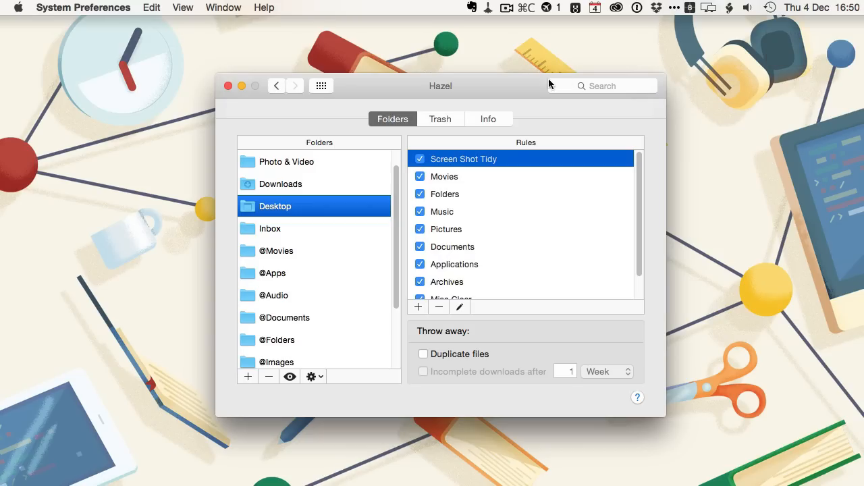
pyautogui.moveTo(497, 90)
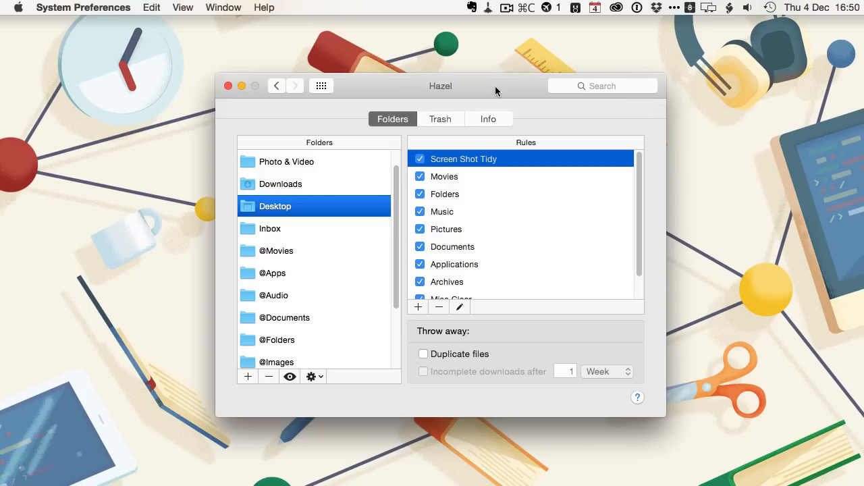
pyautogui.moveTo(483, 92)
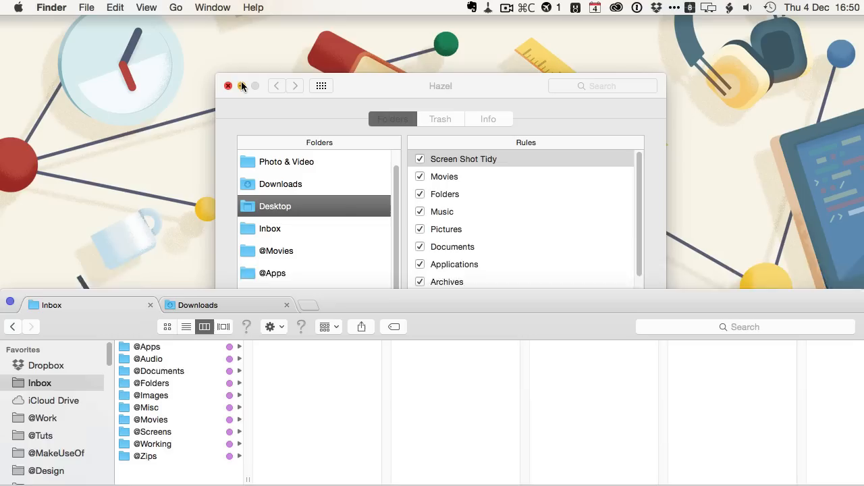
pyautogui.click(152, 413)
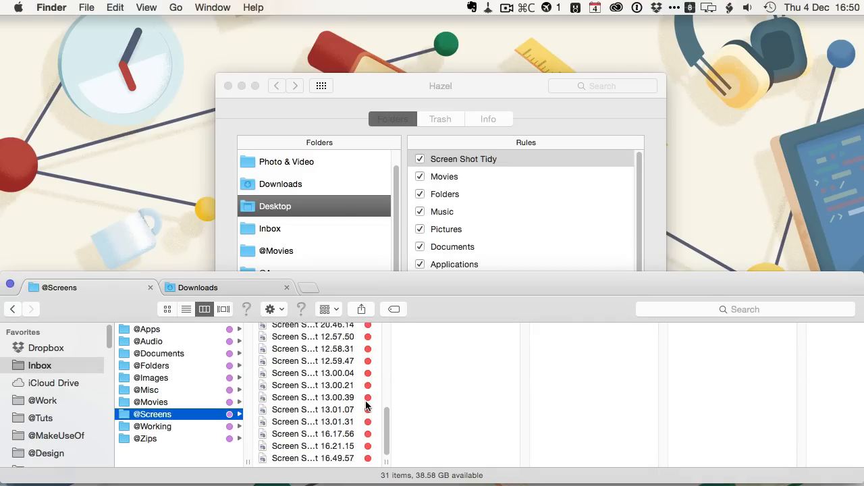
pyautogui.click(311, 462)
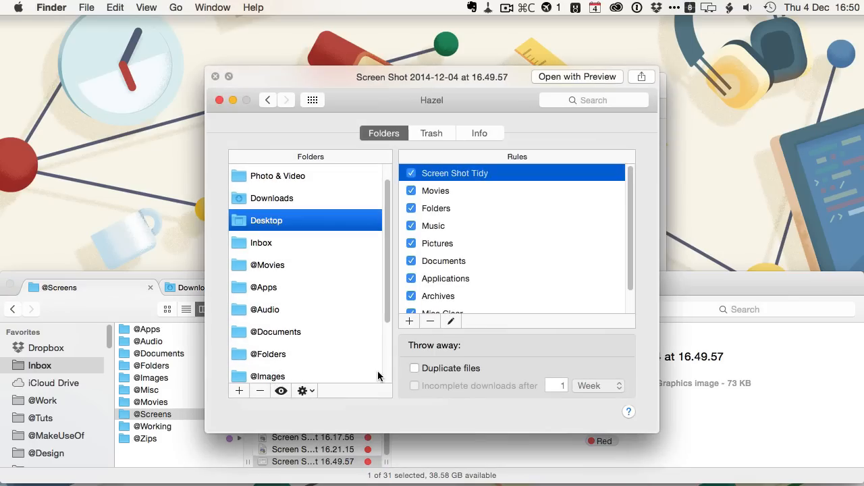
pyautogui.moveTo(421, 259)
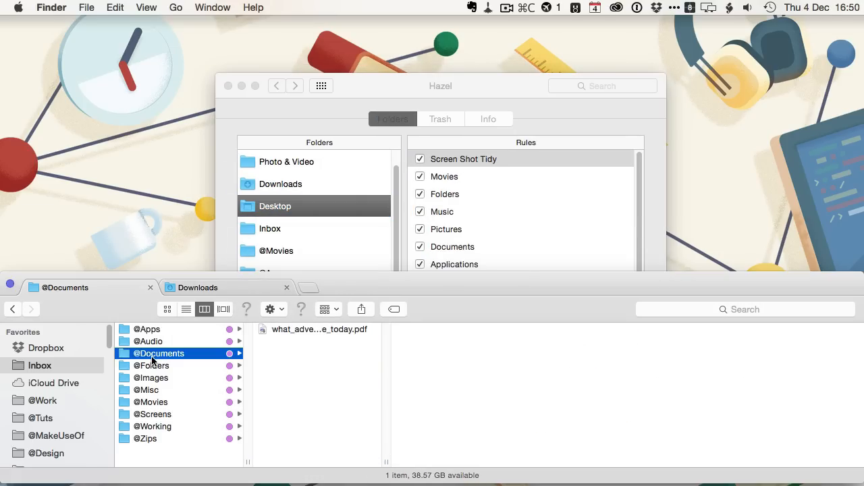
pyautogui.moveTo(162, 384)
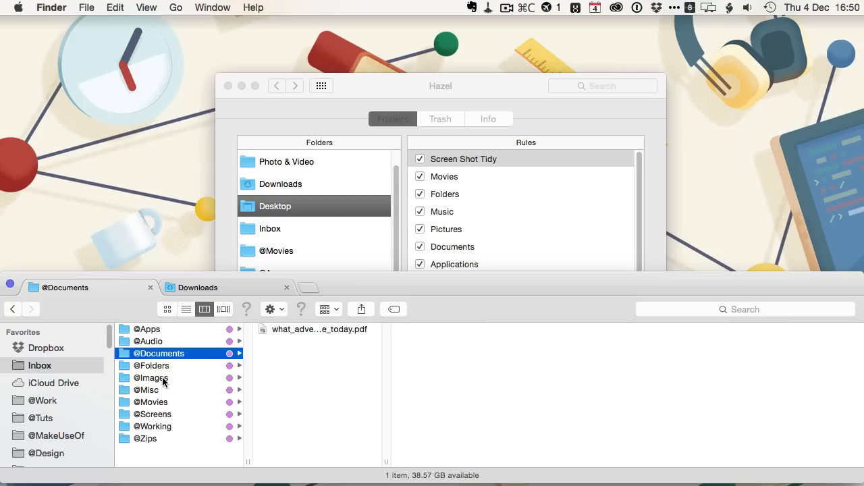
pyautogui.click(152, 378)
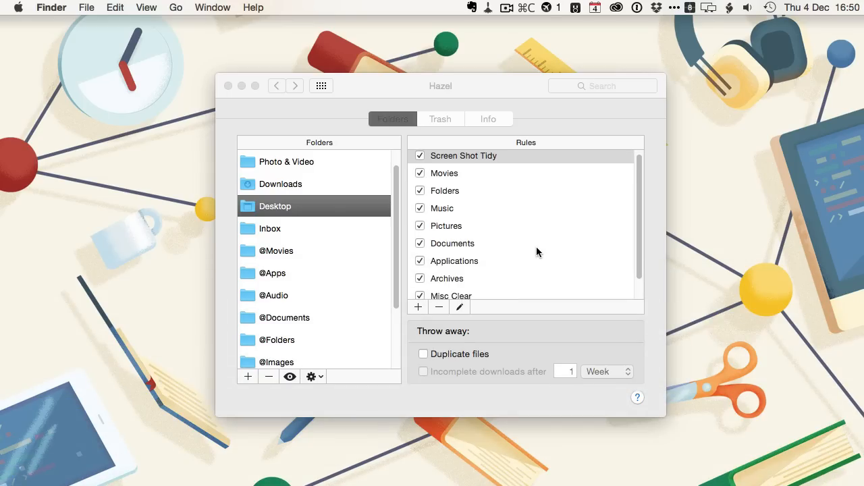
# - Scroll the Desktop rules list to reveal Misc Clear and Torrent Clean Up
pyautogui.scroll(-3)
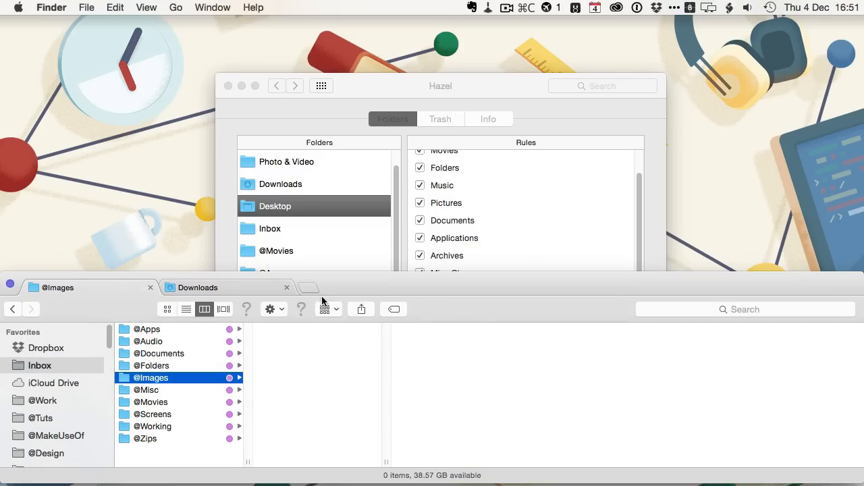
pyautogui.moveTo(164, 440)
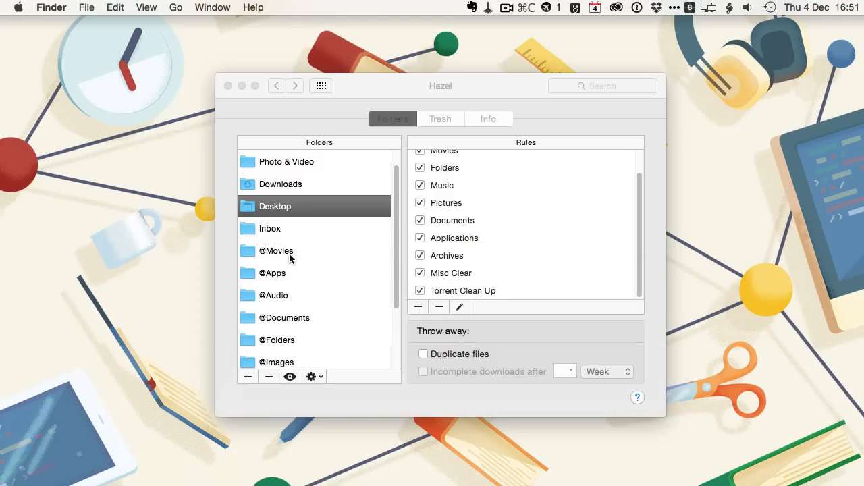
pyautogui.click(273, 273)
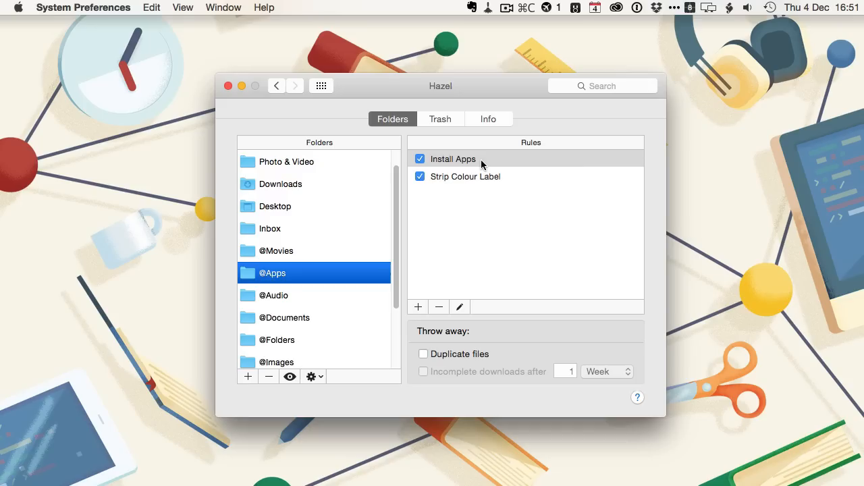
pyautogui.doubleClick(453, 159)
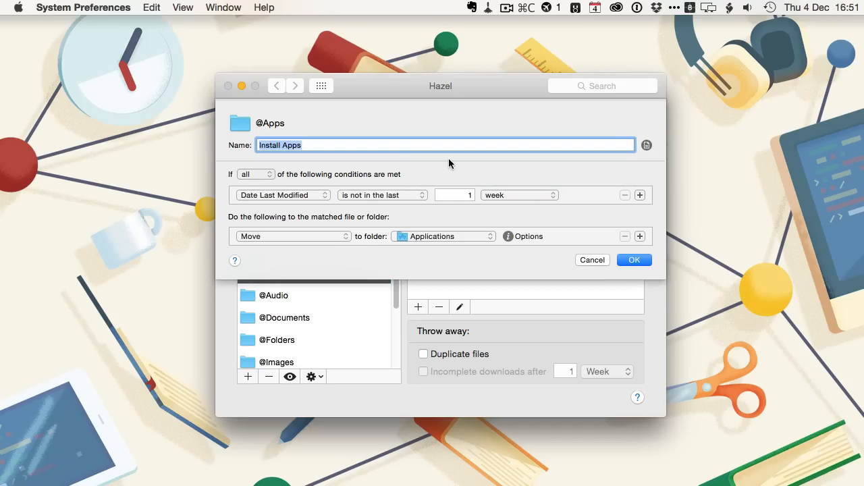
pyautogui.moveTo(340, 200)
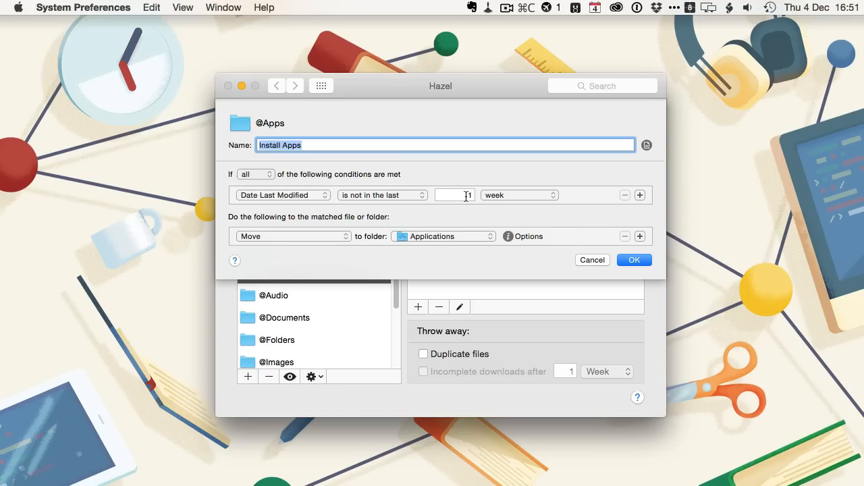
pyautogui.write('1')
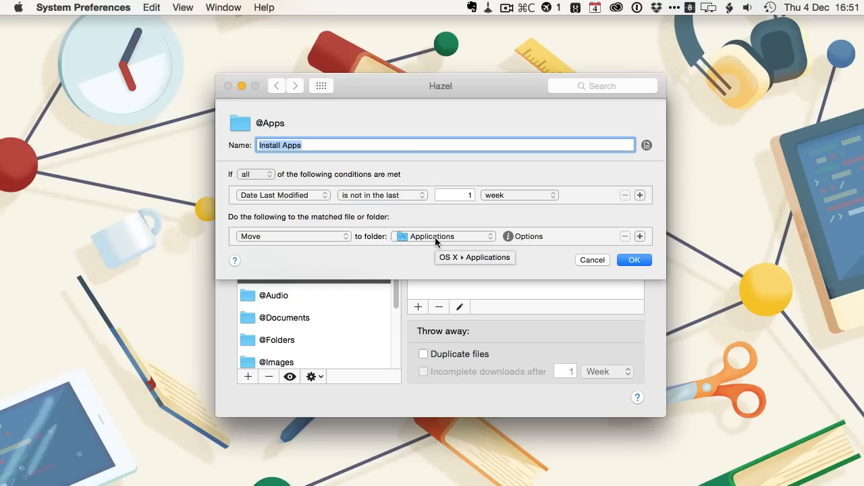
pyautogui.moveTo(456, 208)
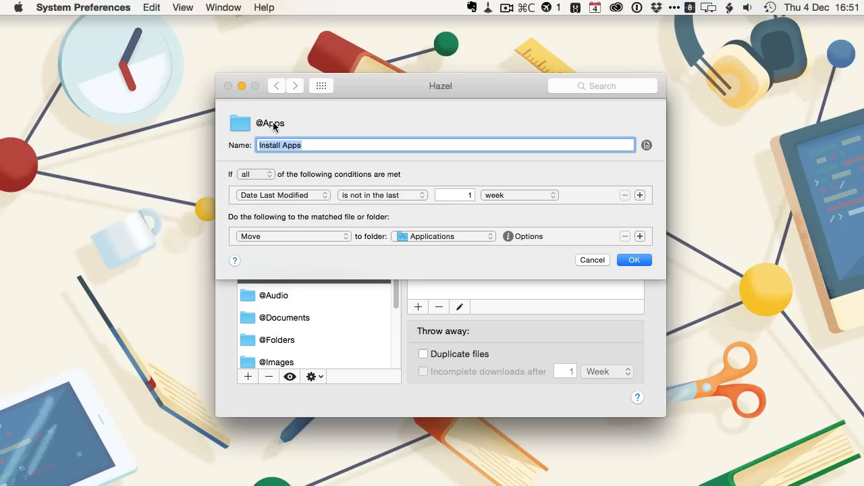
pyautogui.moveTo(440, 224)
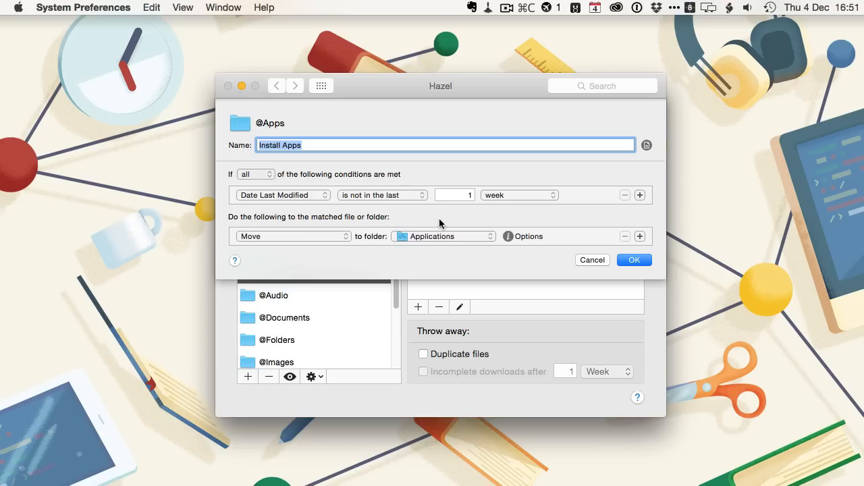
pyautogui.moveTo(591, 245)
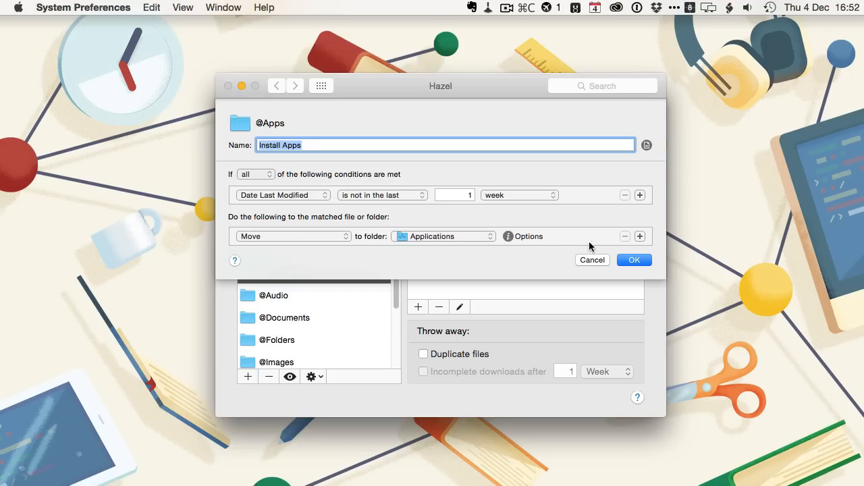
pyautogui.click(634, 259)
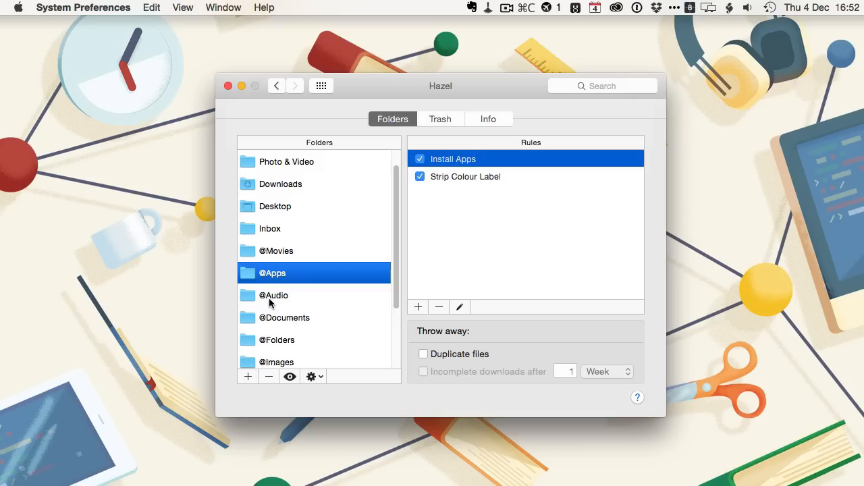
pyautogui.click(273, 295)
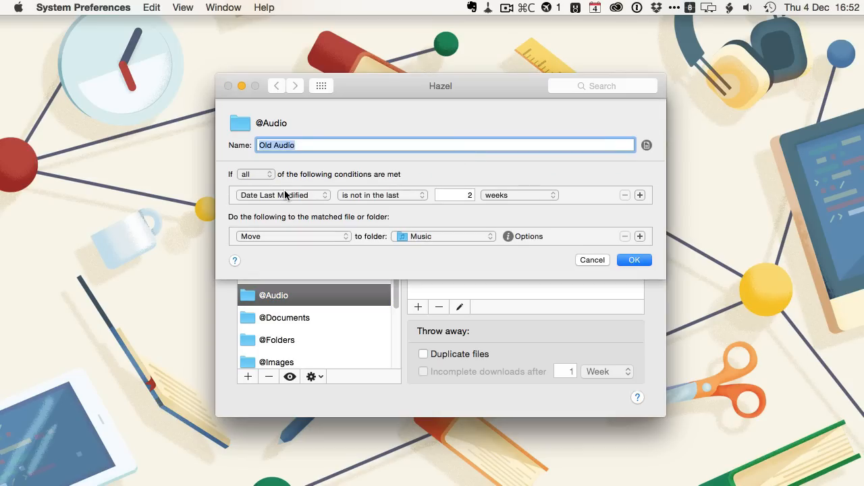
pyautogui.moveTo(628, 235)
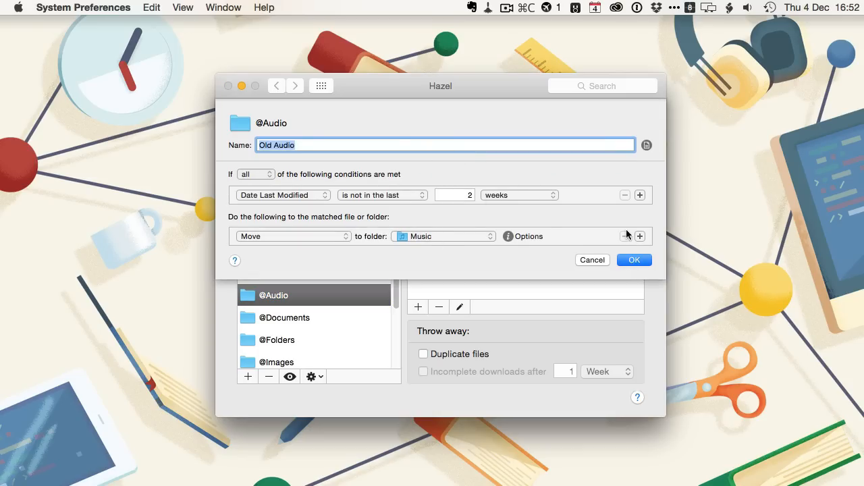
pyautogui.click(633, 259)
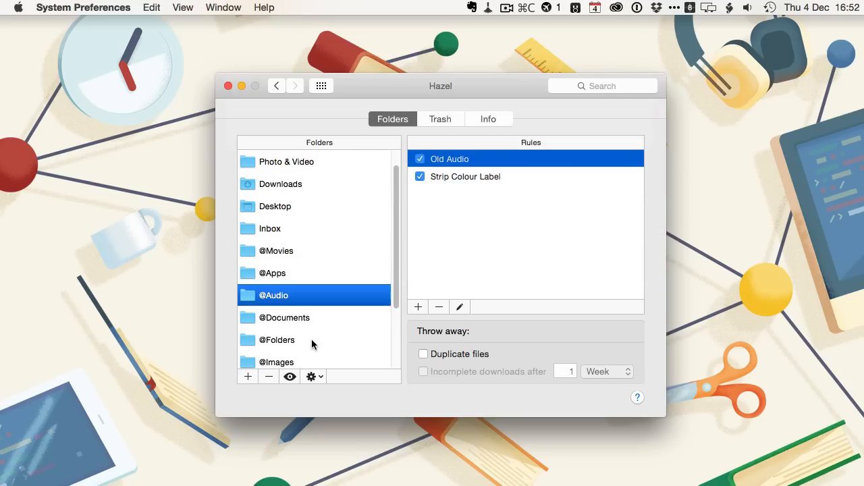
pyautogui.click(275, 352)
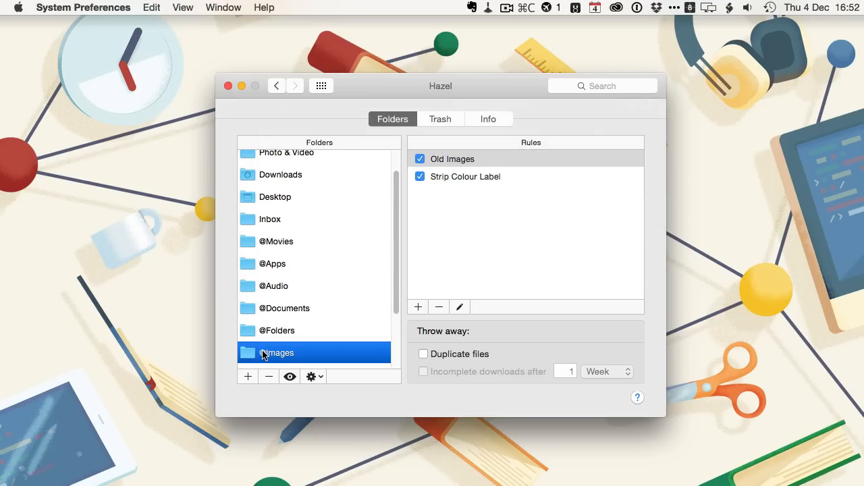
pyautogui.doubleClick(454, 159)
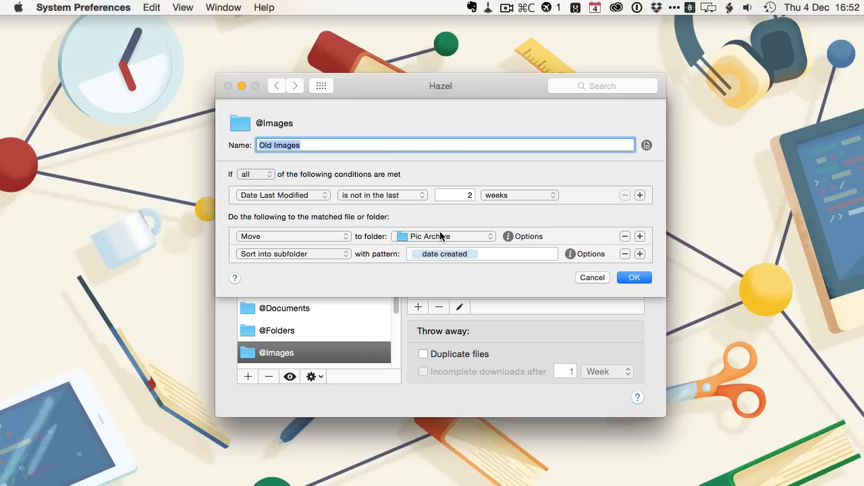
pyautogui.moveTo(362, 259)
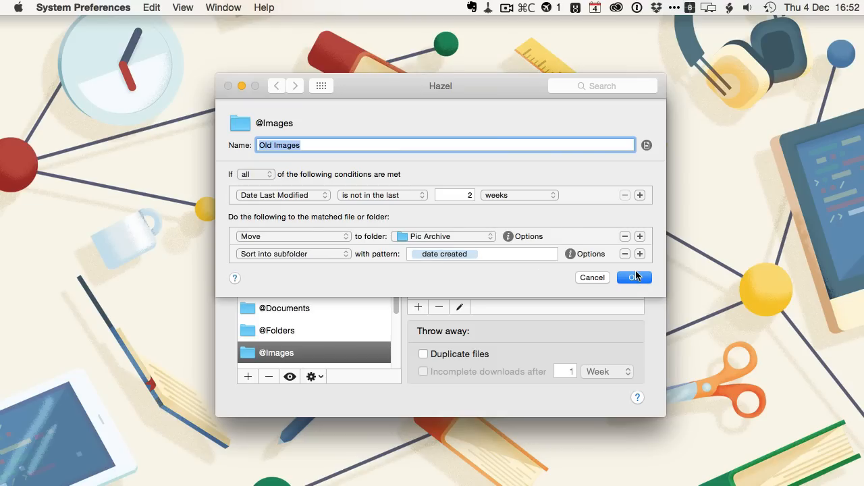
pyautogui.click(633, 278)
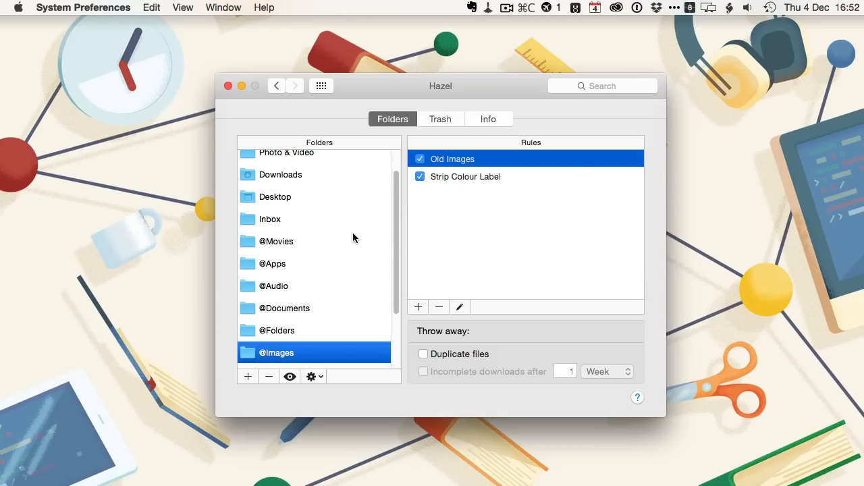
pyautogui.moveTo(275, 241)
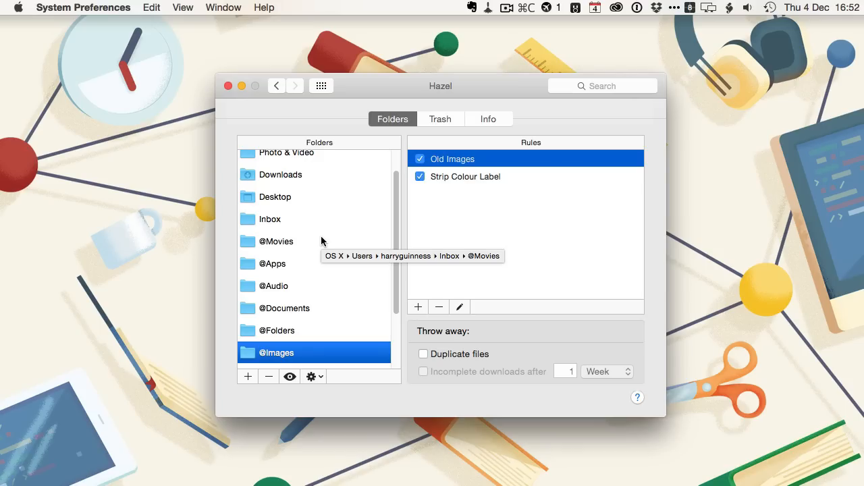
pyautogui.moveTo(327, 236)
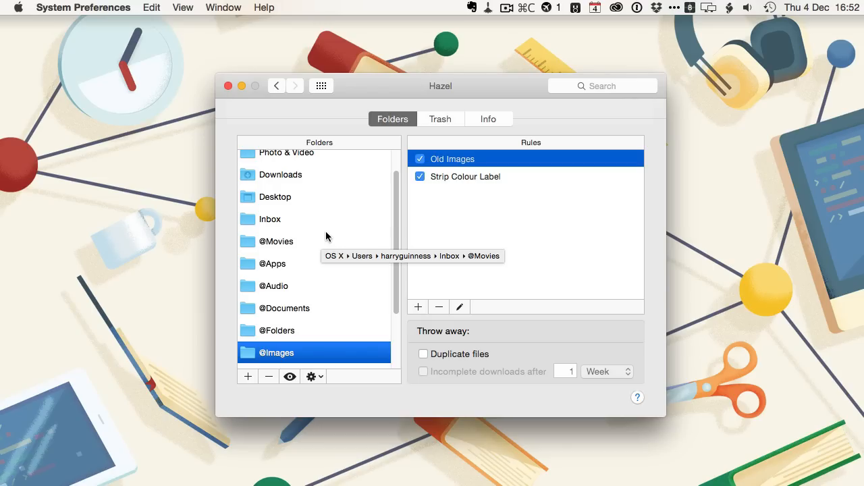
pyautogui.scroll(-3)
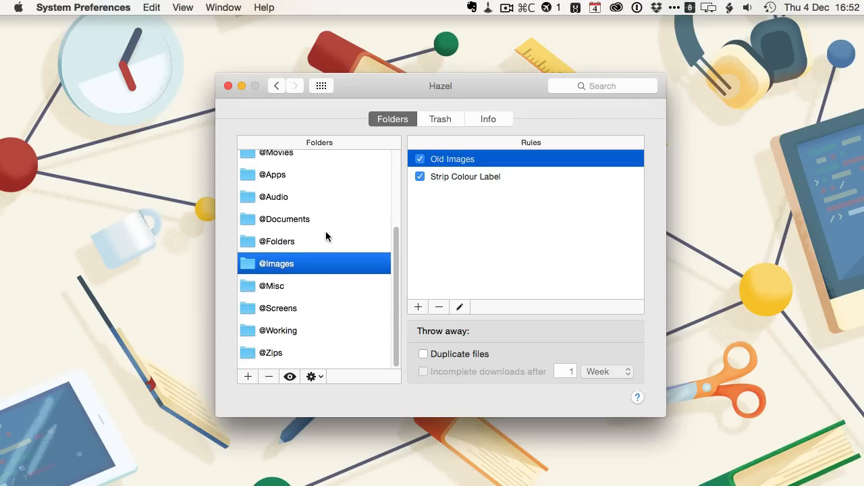
pyautogui.click(270, 352)
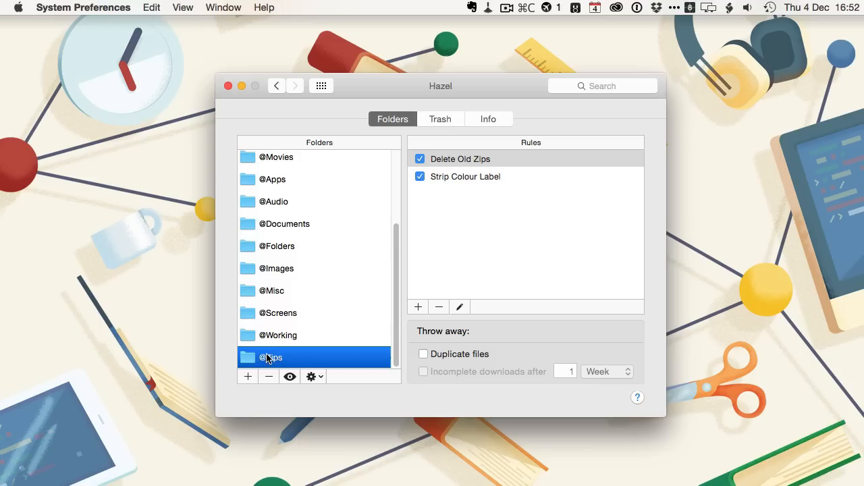
pyautogui.doubleClick(462, 159)
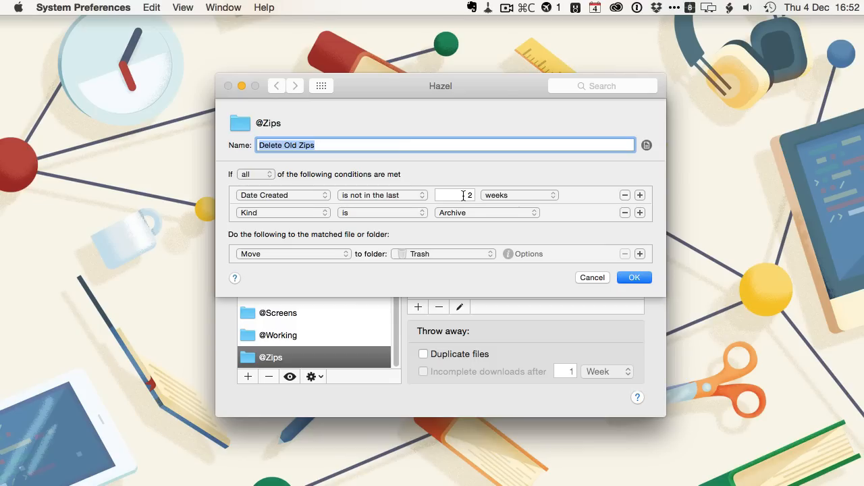
pyautogui.moveTo(672, 270)
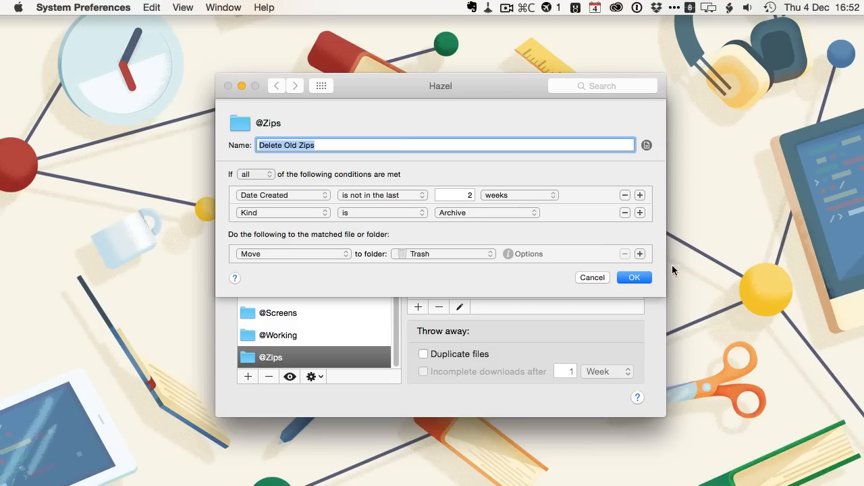